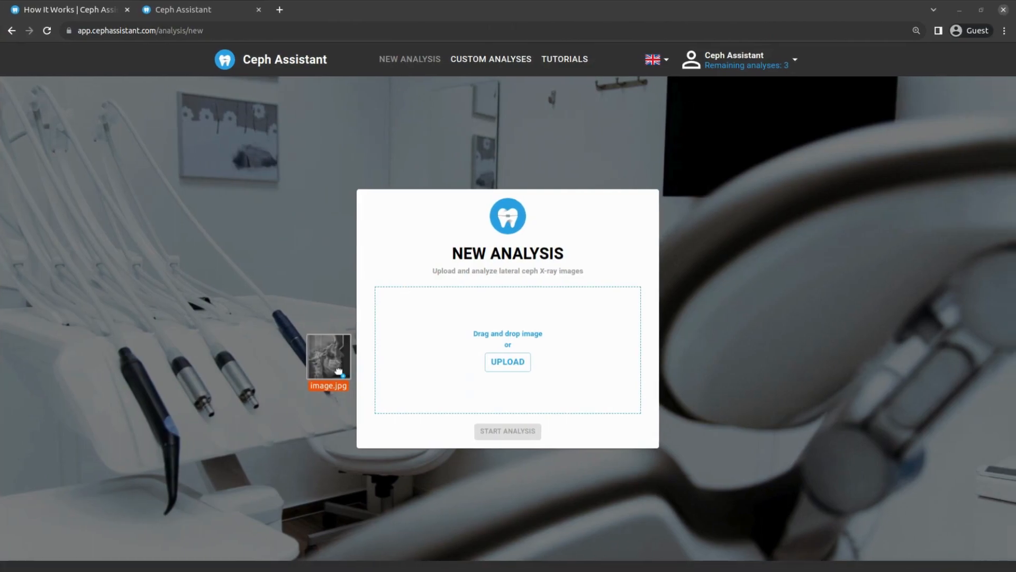
# Step: Drop image.jpg into the upload area and launch the analysis
pyautogui.moveTo(327, 356); pyautogui.dragTo(507, 350)
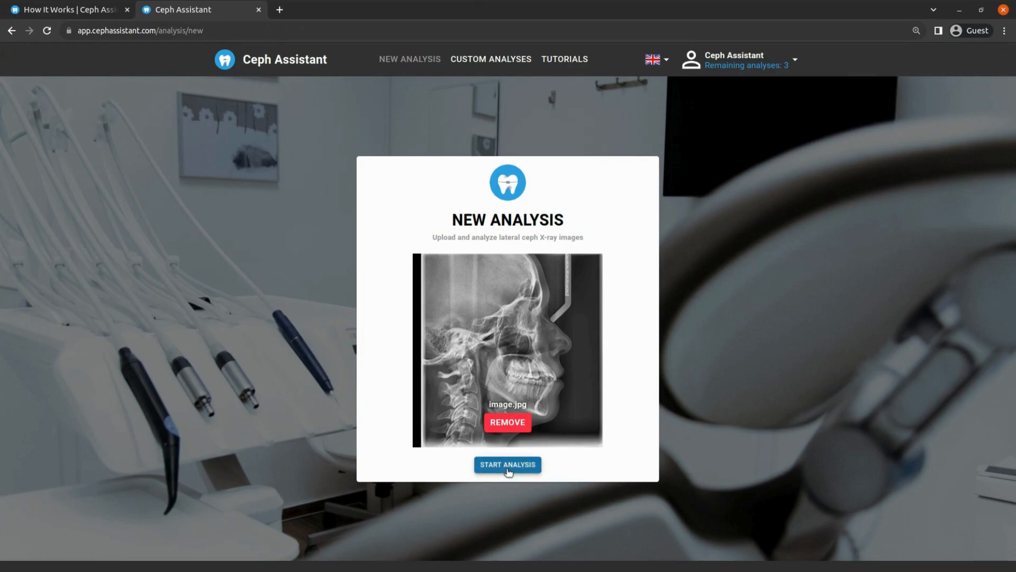
pyautogui.click(507, 465)
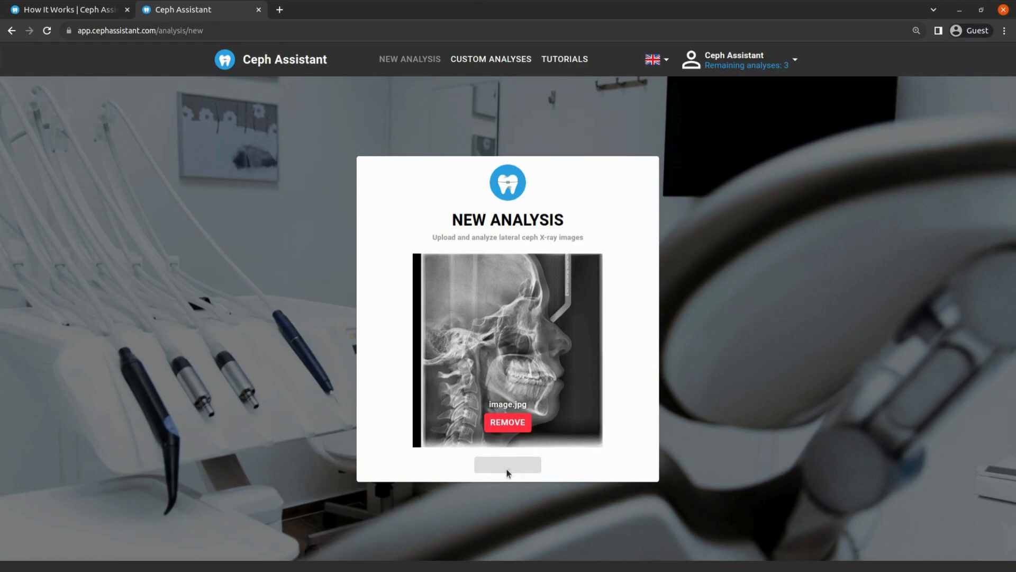
pyautogui.click(507, 465)
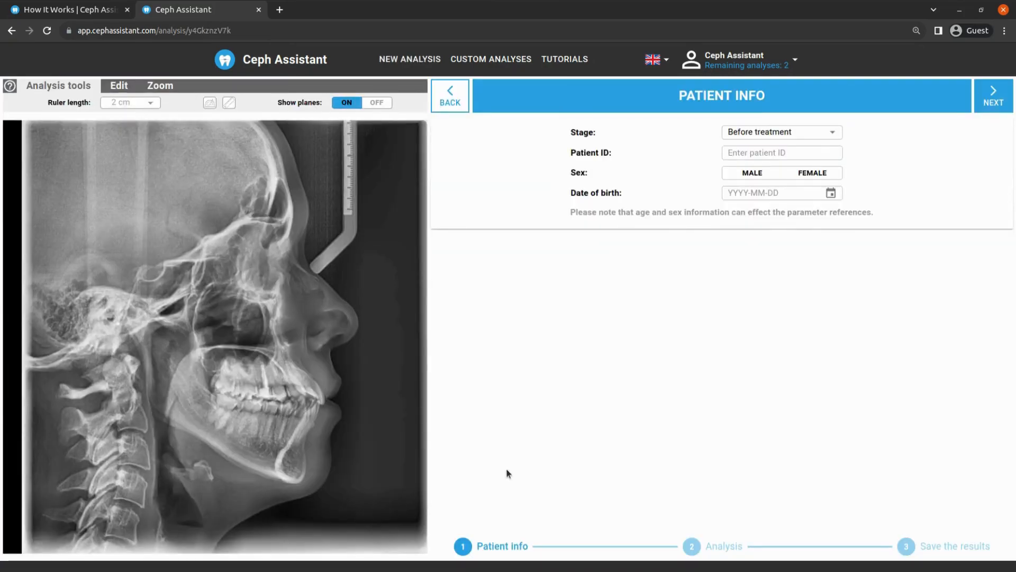
pyautogui.moveTo(499, 536)
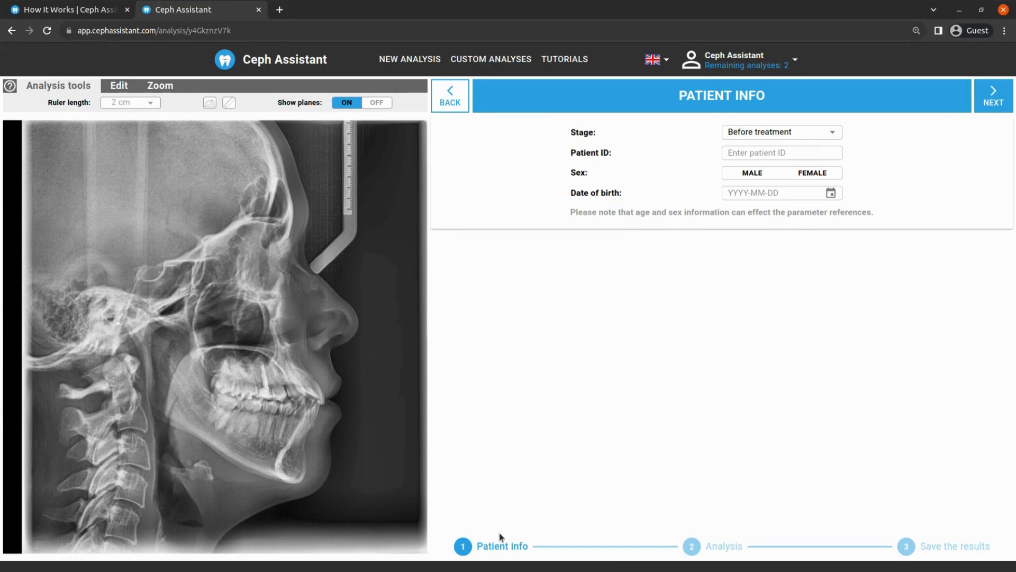
pyautogui.moveTo(690, 529)
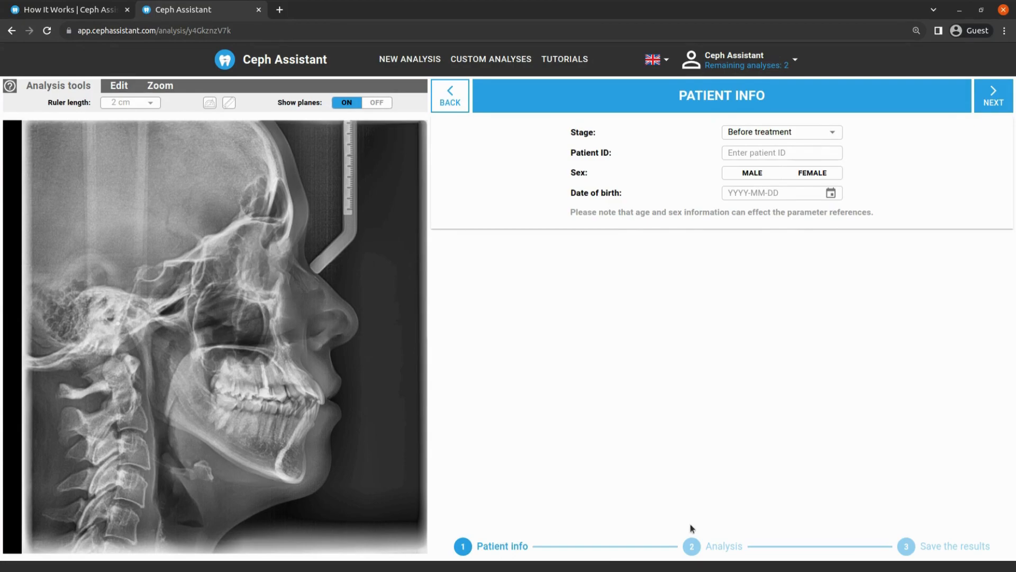
pyautogui.moveTo(722, 532)
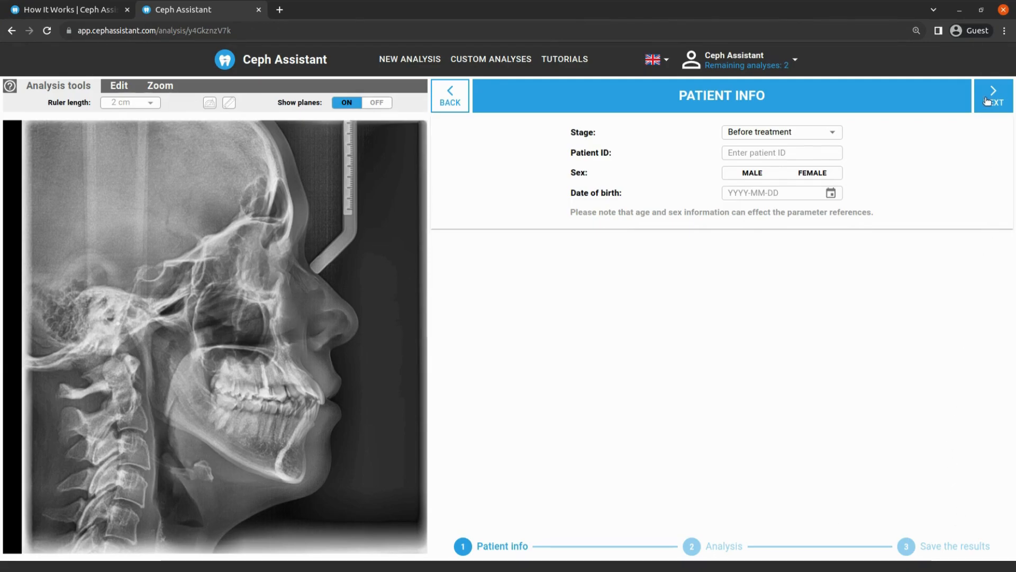
pyautogui.click(993, 90)
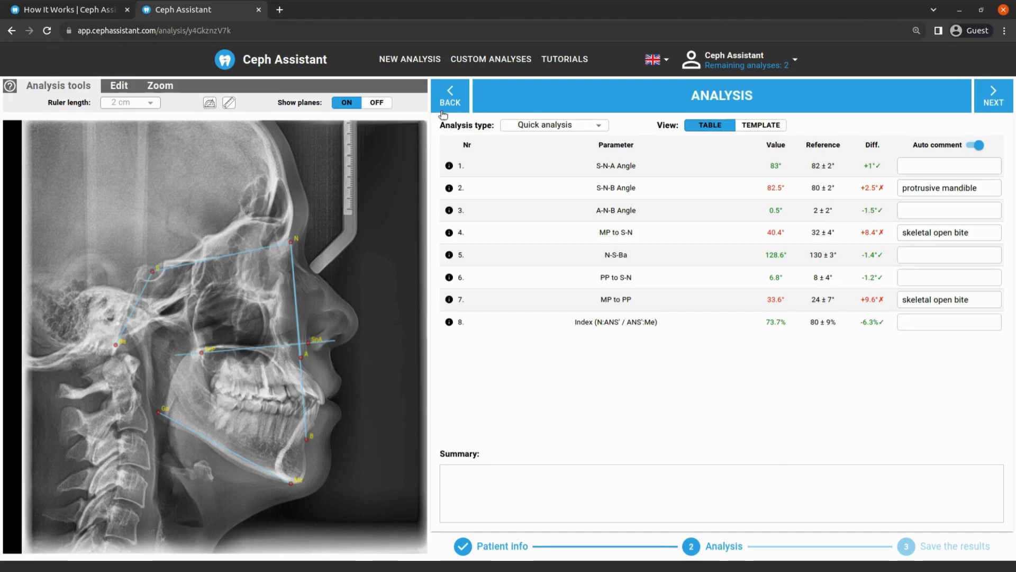
pyautogui.click(450, 97)
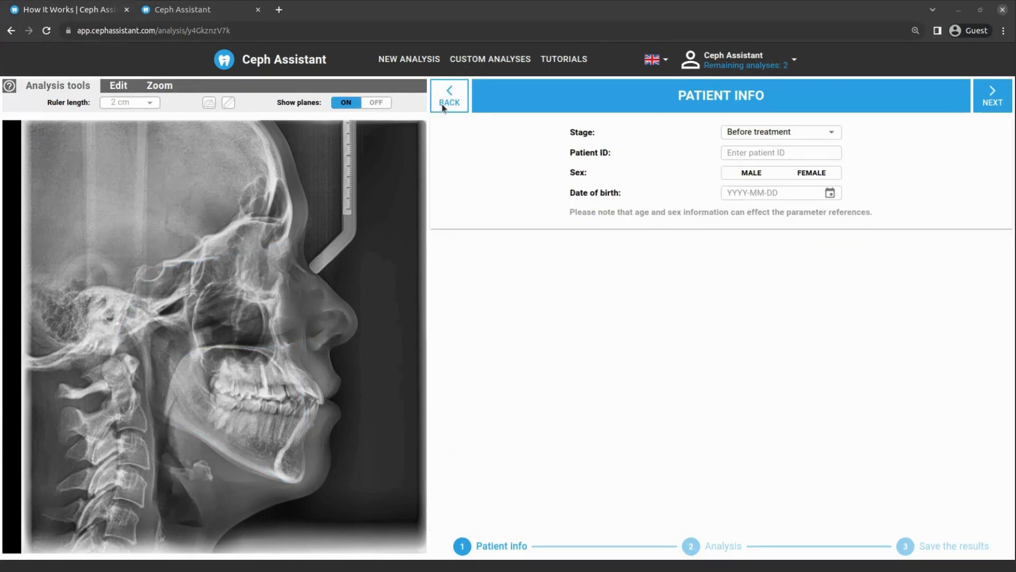
pyautogui.moveTo(706, 107)
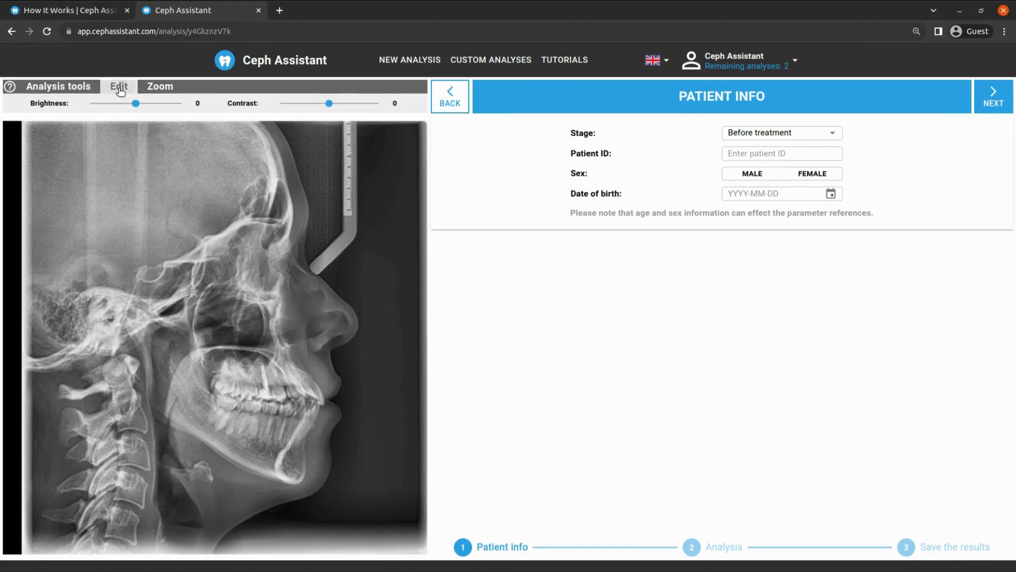
# Step: Adjust the X-ray sliders to brightness 7 and contrast 15
pyautogui.moveTo(135, 103); pyautogui.dragTo(126, 104)
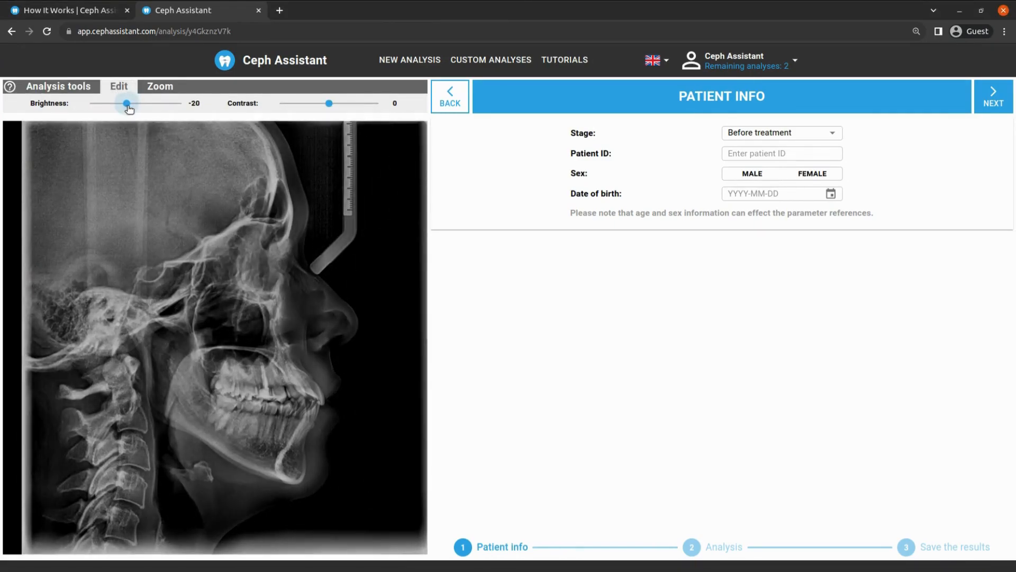
pyautogui.moveTo(126, 103); pyautogui.dragTo(139, 103)
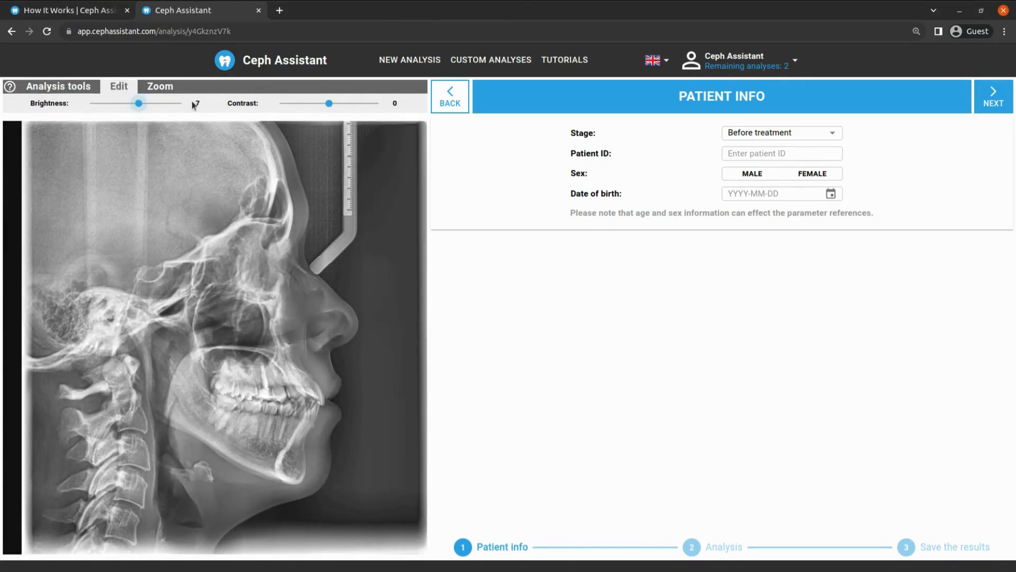
pyautogui.moveTo(329, 103); pyautogui.dragTo(322, 103)
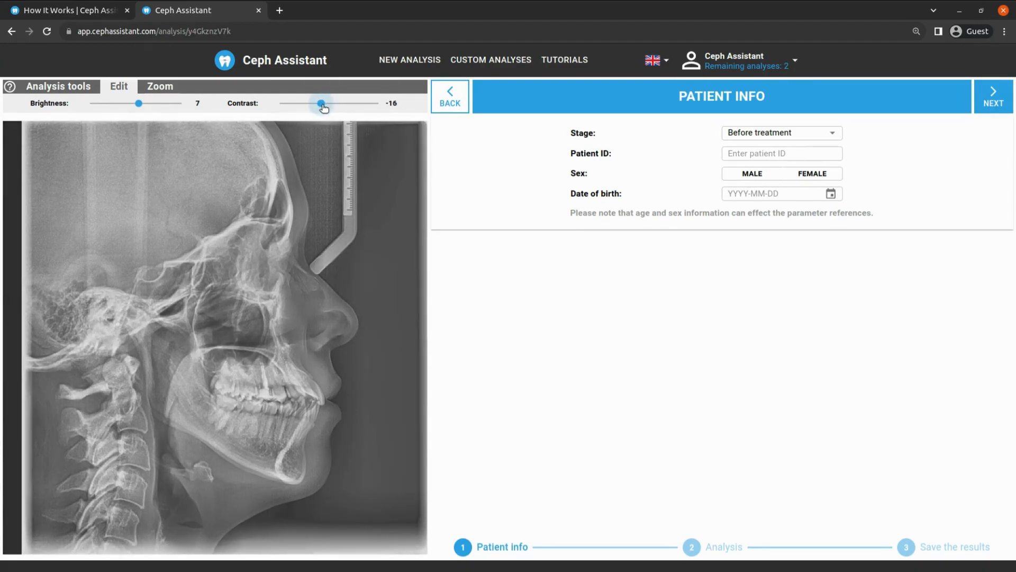
pyautogui.moveTo(322, 103); pyautogui.dragTo(335, 104)
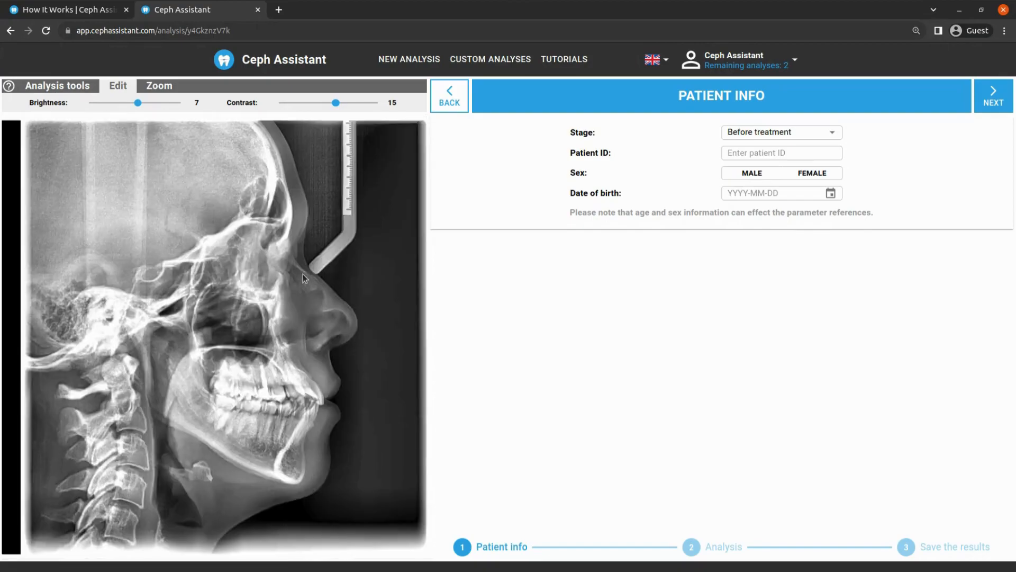
pyautogui.click(127, 9)
pyautogui.write('Patient')
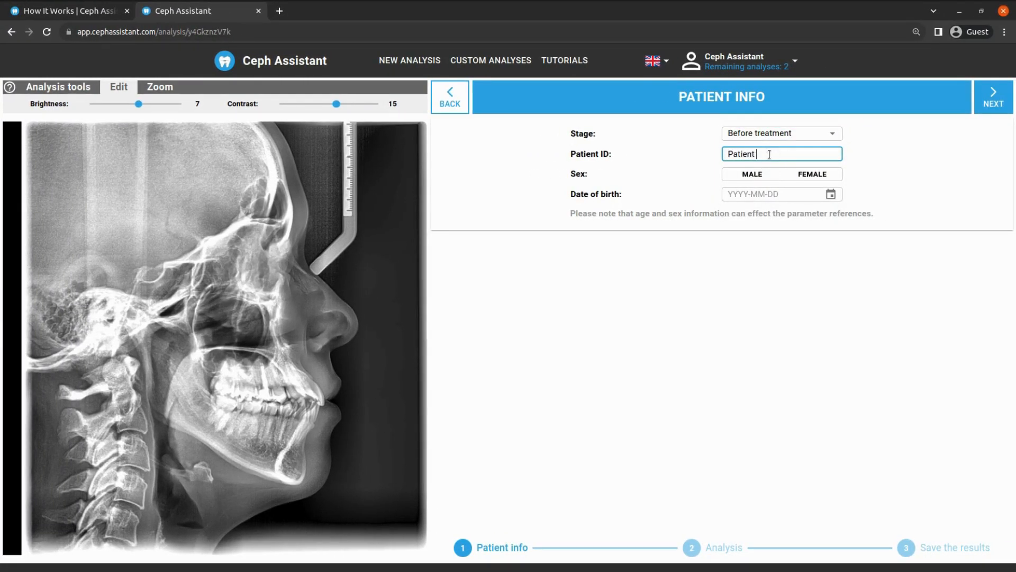
# Step: Enter date of birth 1995-01-01 for female Patient 1 and proceed to results
pyautogui.click(811, 173)
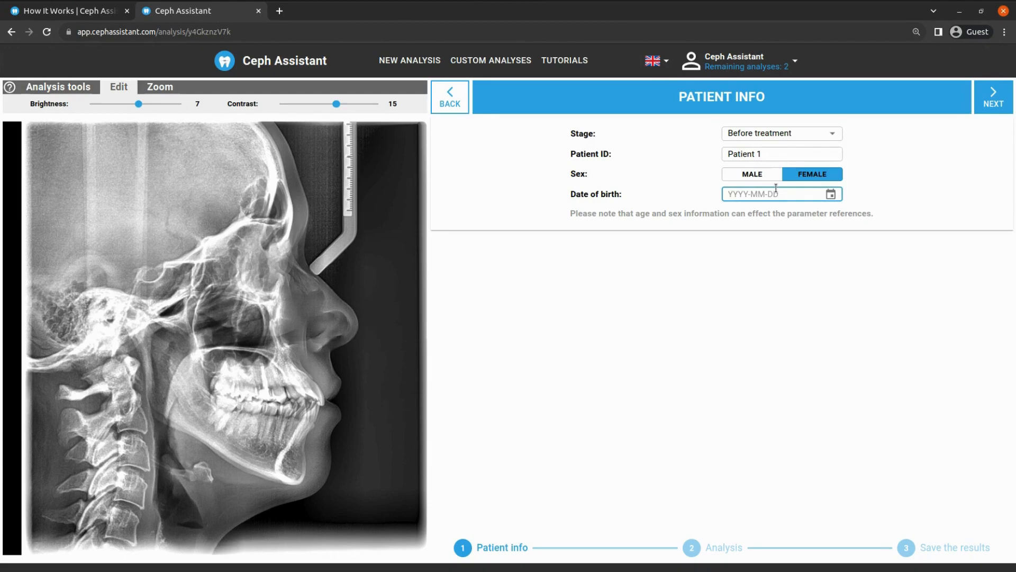
pyautogui.write('1995-01-01')
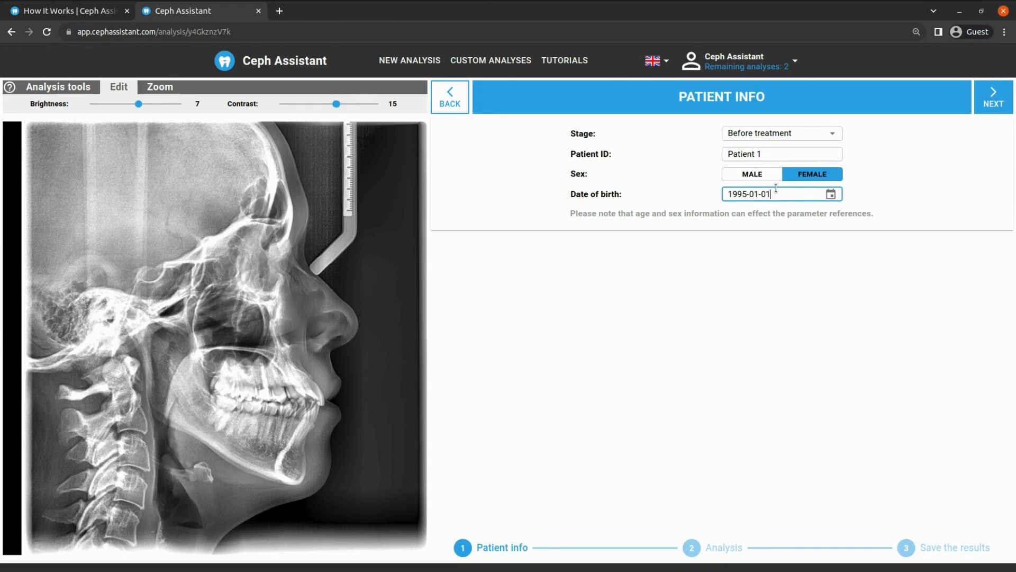
pyautogui.click(993, 97)
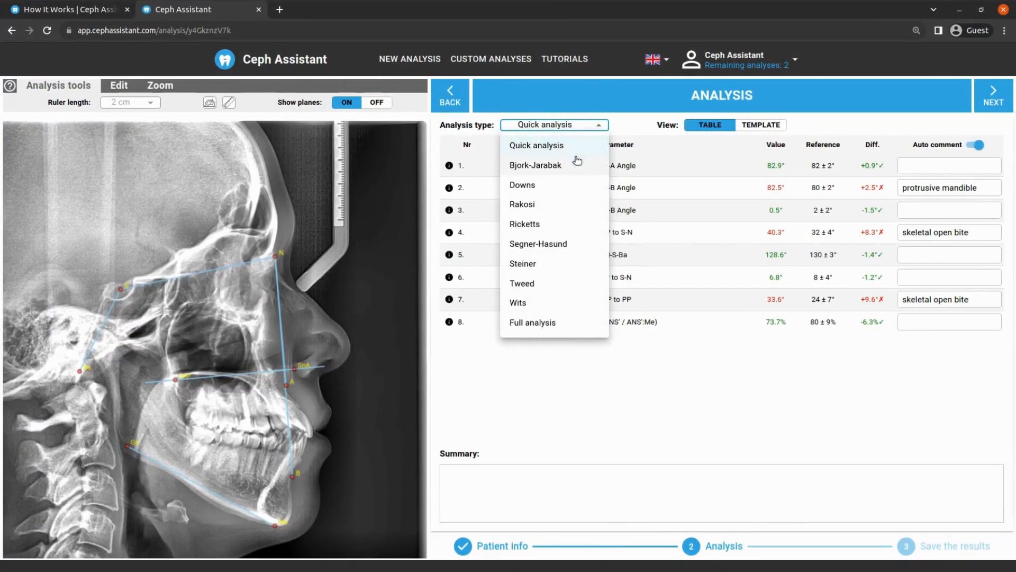
# Step: Choose Segner-Hasund from the analysis types and drag landmark N to its correct spot
pyautogui.click(524, 223)
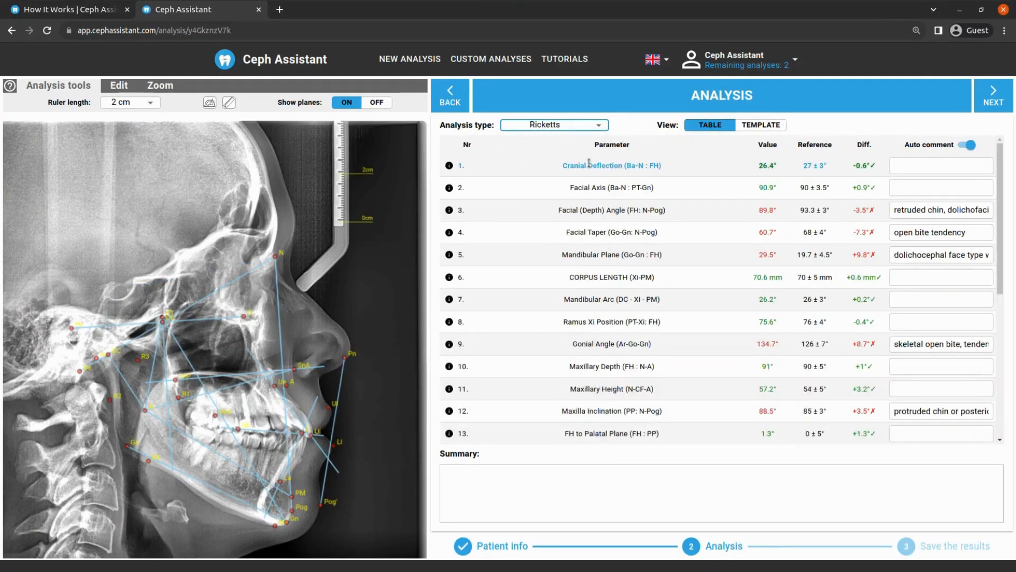
pyautogui.click(611, 210)
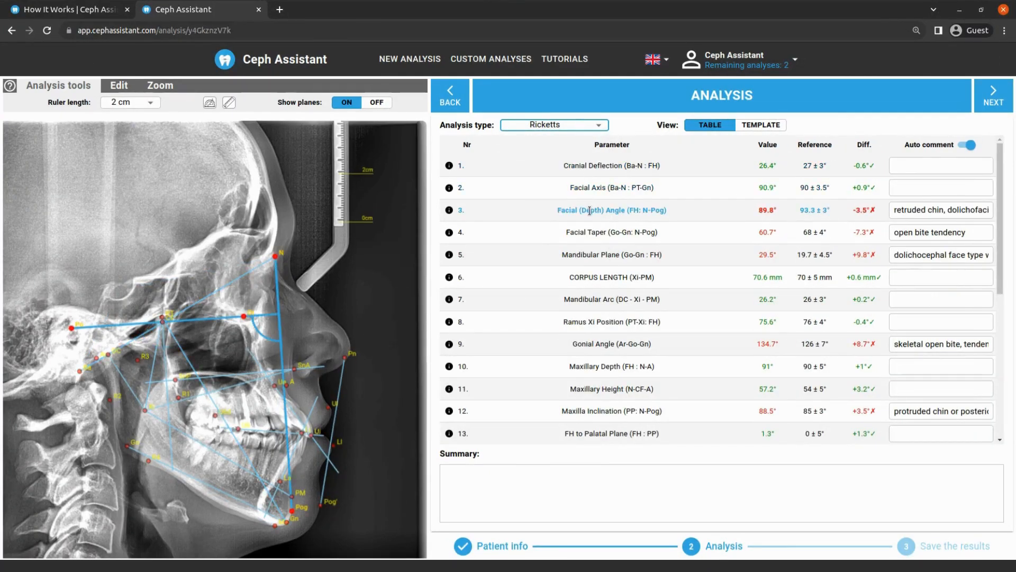
pyautogui.click(552, 124)
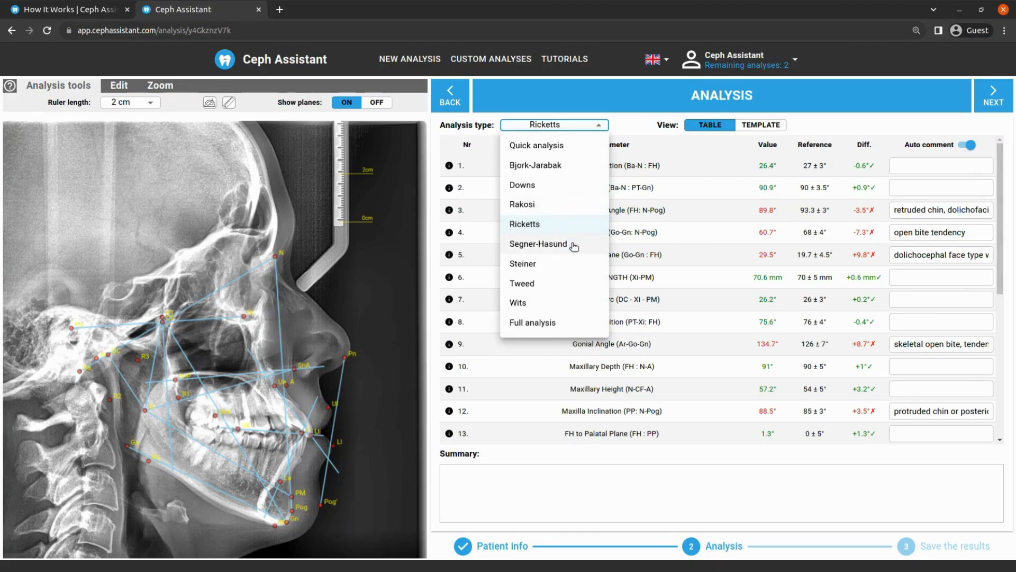
pyautogui.click(538, 244)
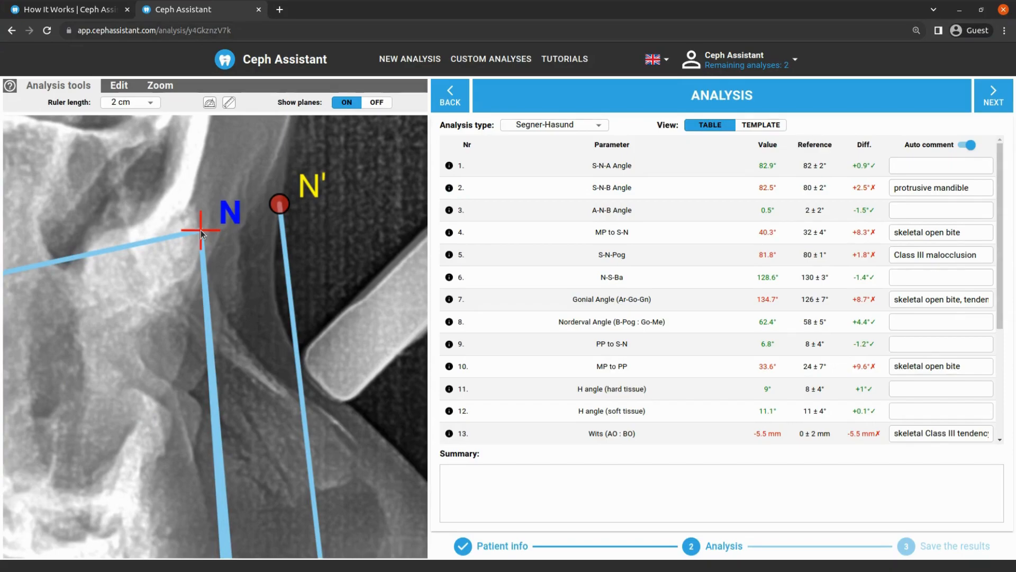
pyautogui.moveTo(202, 231); pyautogui.dragTo(206, 222)
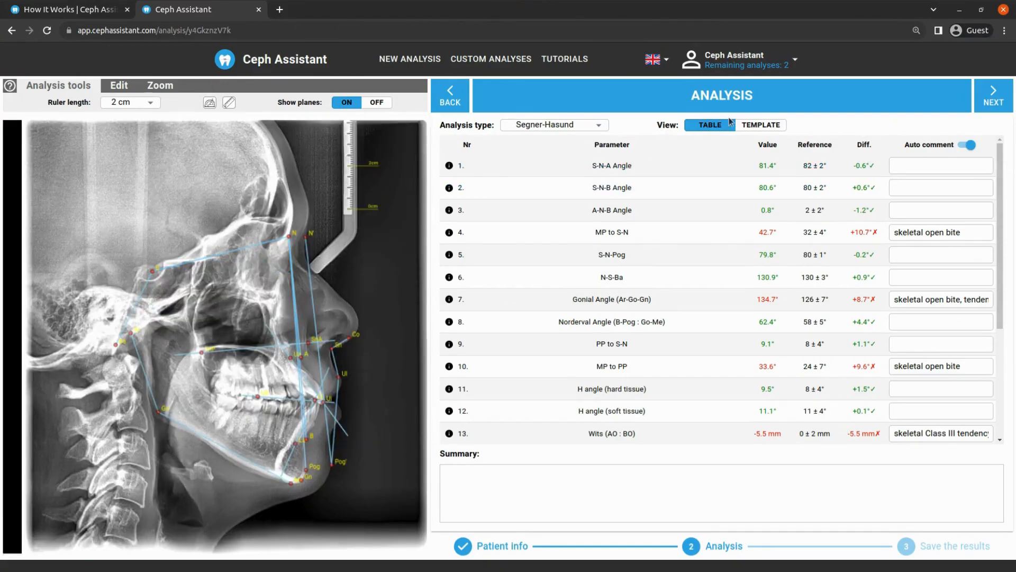
pyautogui.click(761, 124)
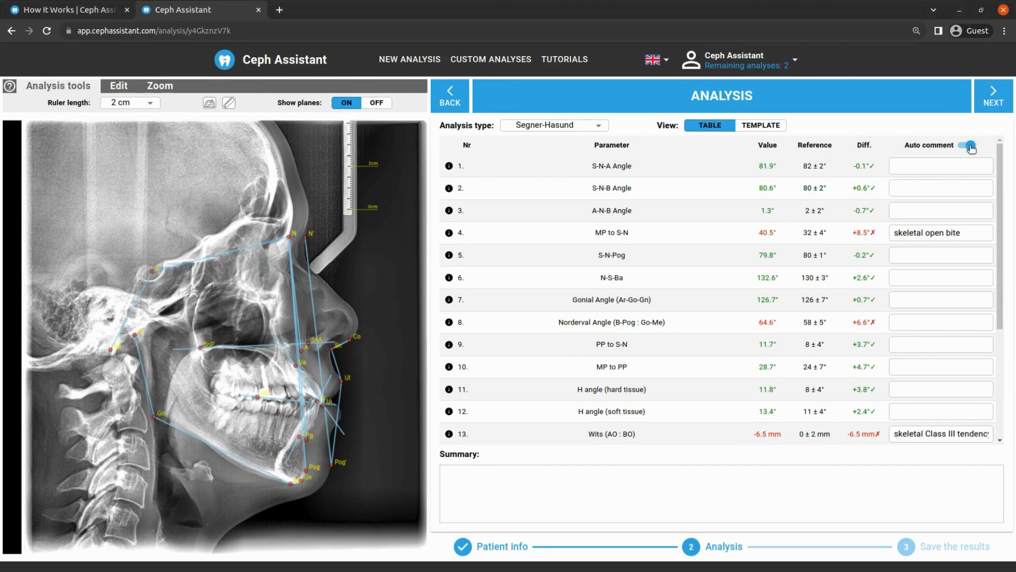
# Step: Write 'this is my comment' on S-N-B Angle and 'this is my summary' as the summary
pyautogui.click(940, 166)
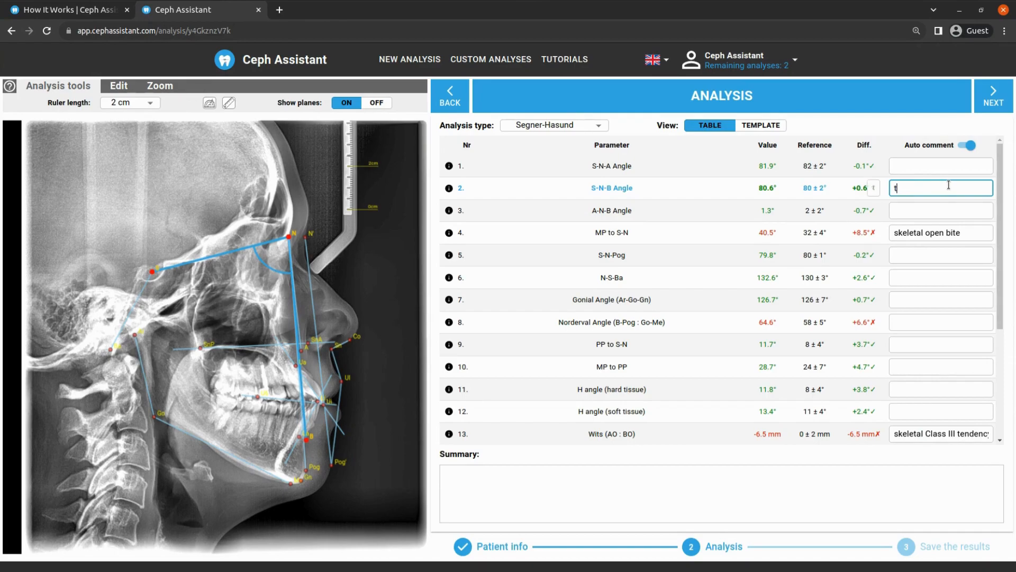
pyautogui.write('this is my commen')
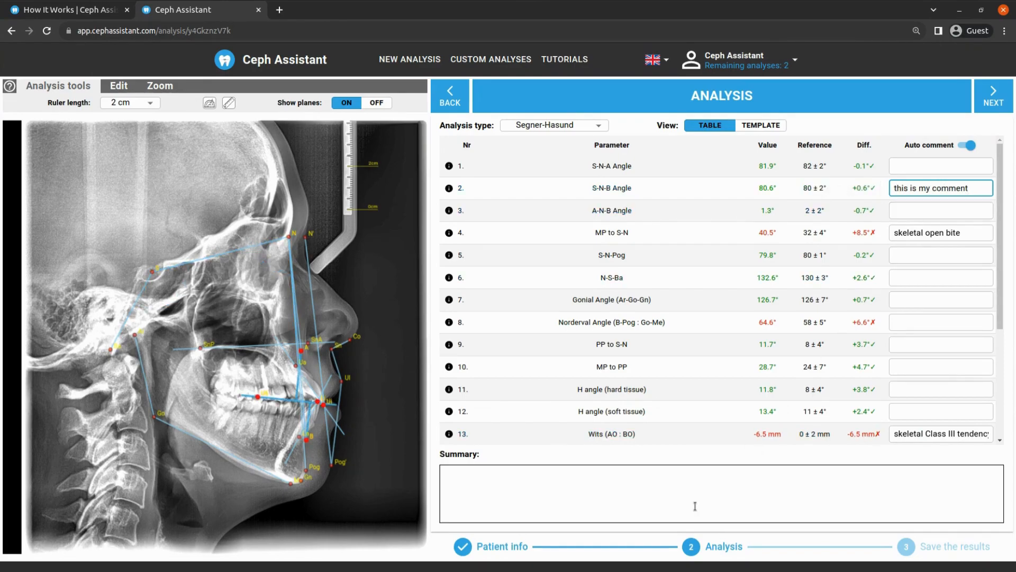
pyautogui.write('this is')
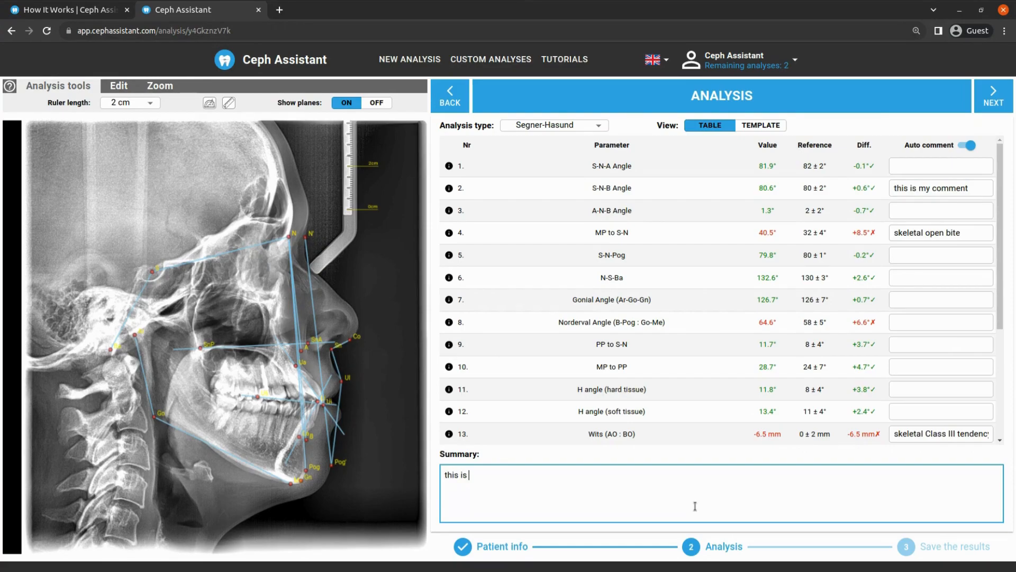
pyautogui.write('my summary')
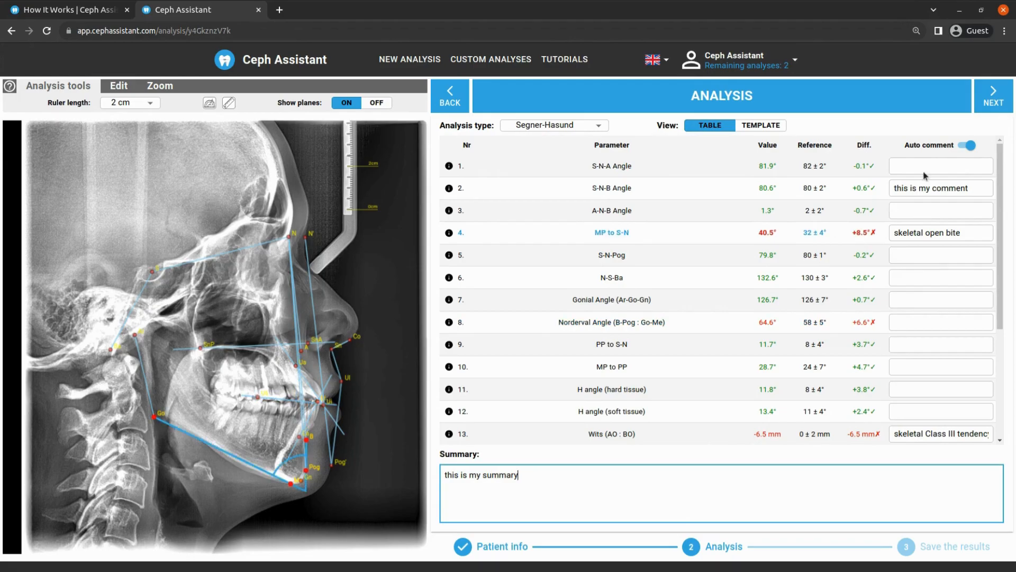
pyautogui.click(993, 95)
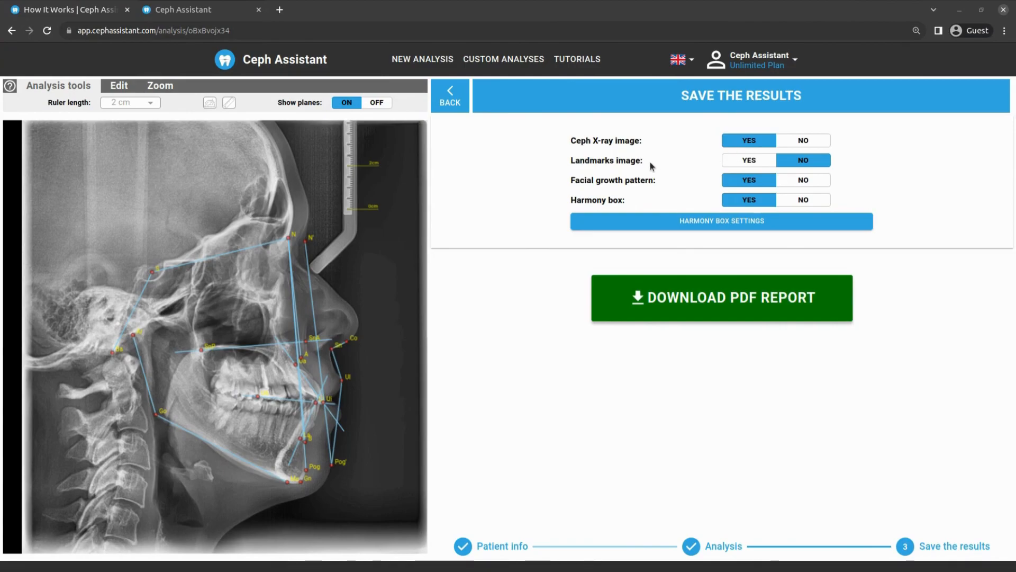
# Step: Include the landmarks image and set the harmony line to Most values incl
pyautogui.click(748, 160)
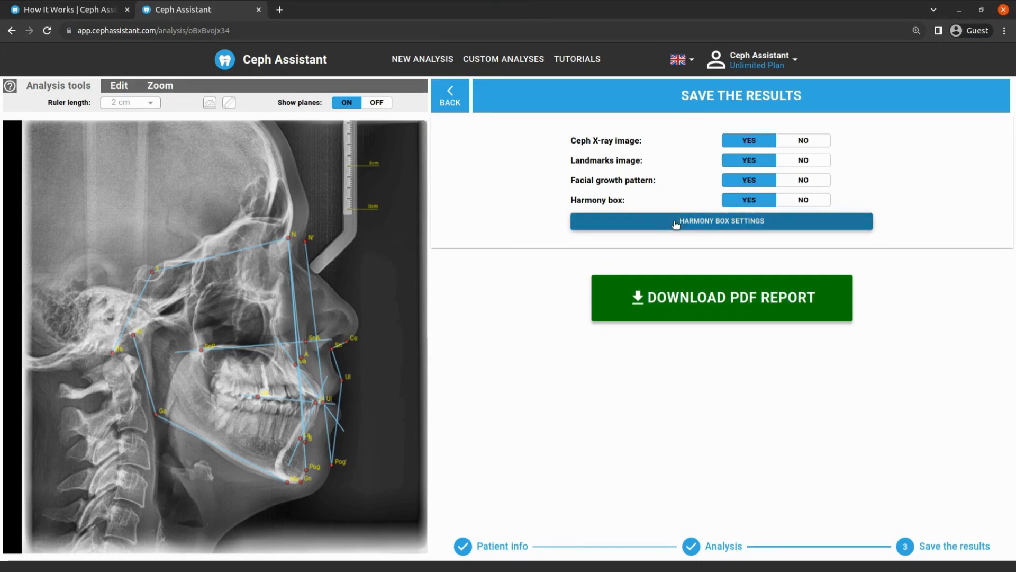
pyautogui.click(720, 220)
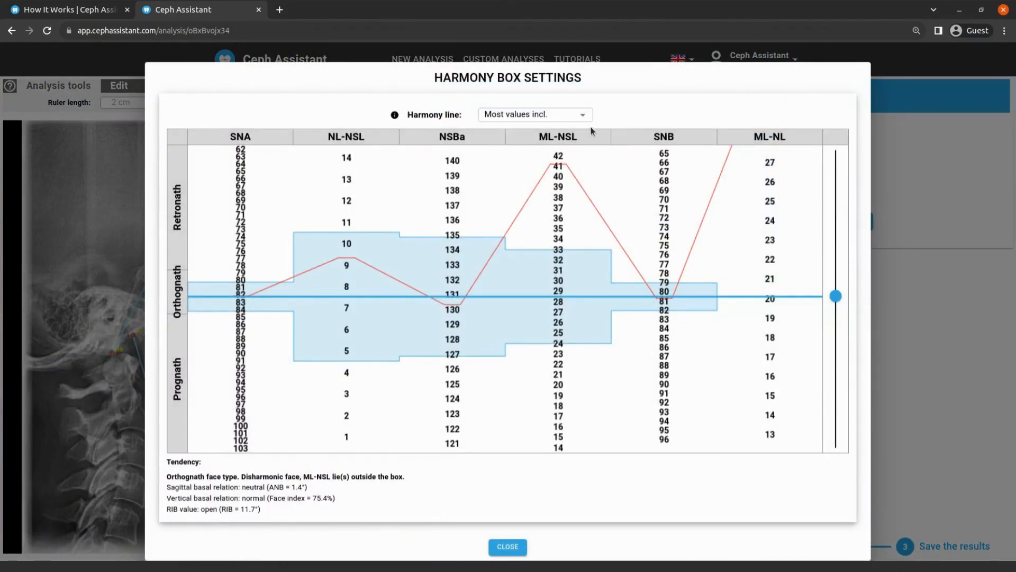
pyautogui.click(534, 115)
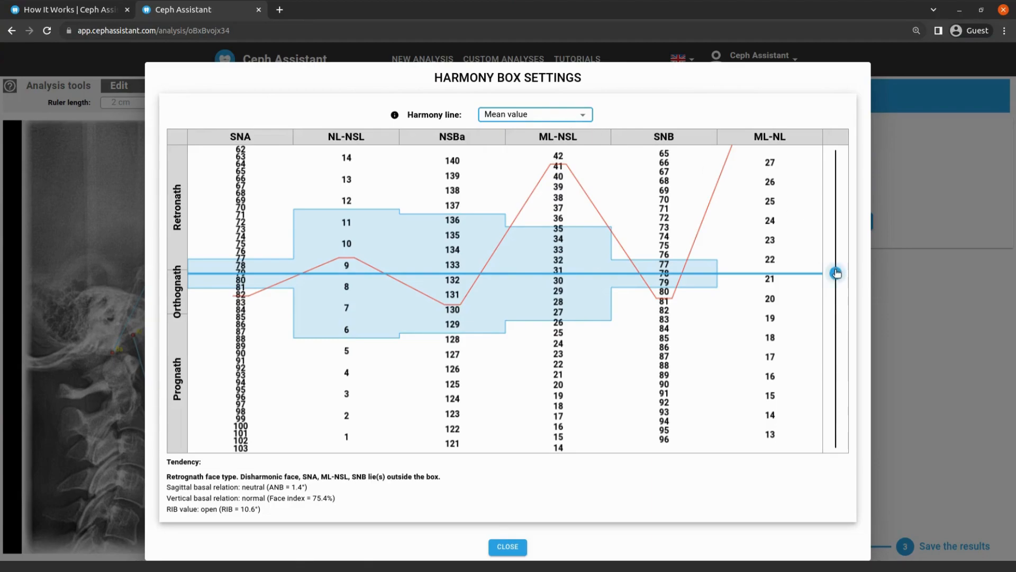
pyautogui.click(534, 114)
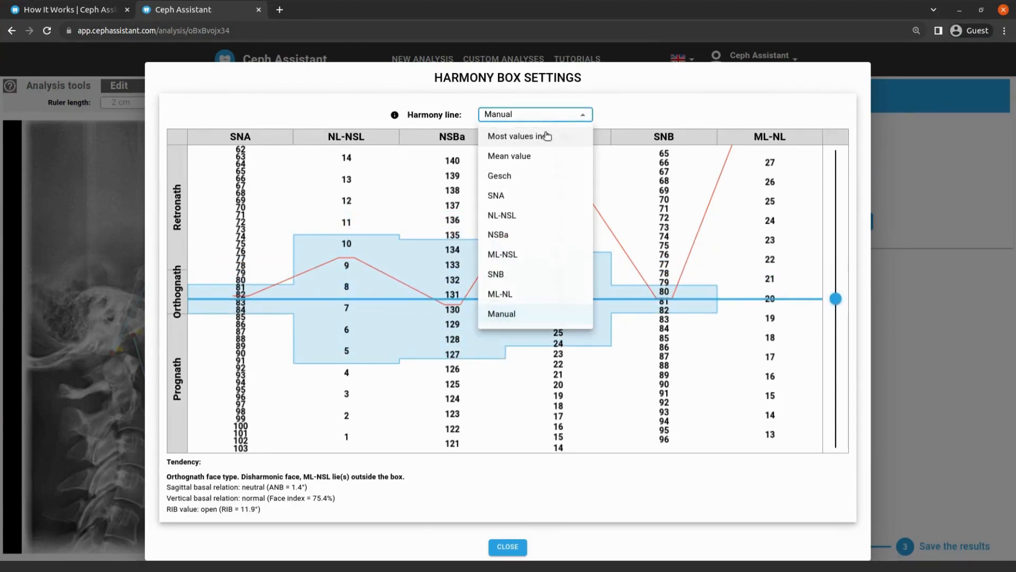
pyautogui.click(520, 136)
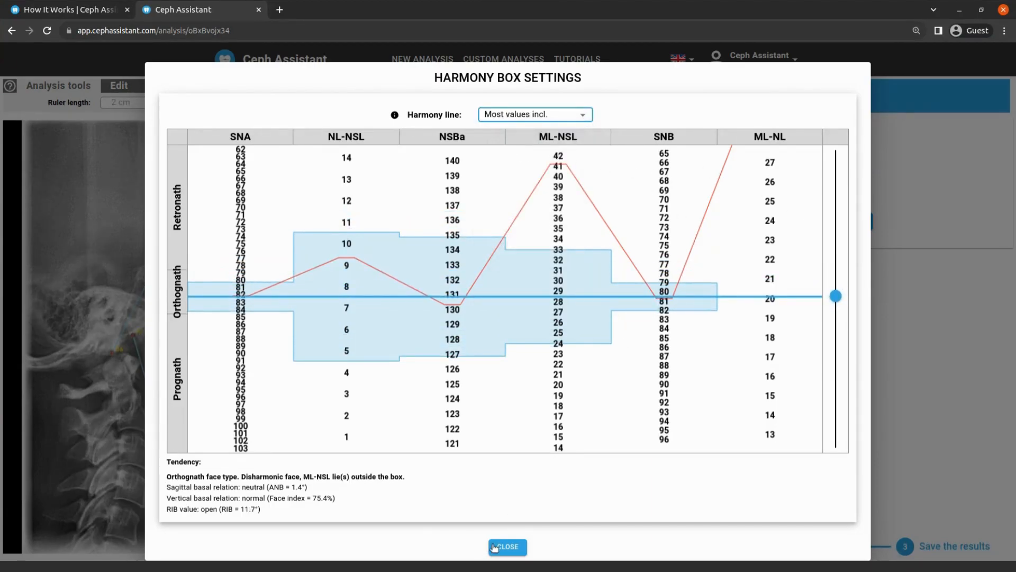
pyautogui.click(507, 546)
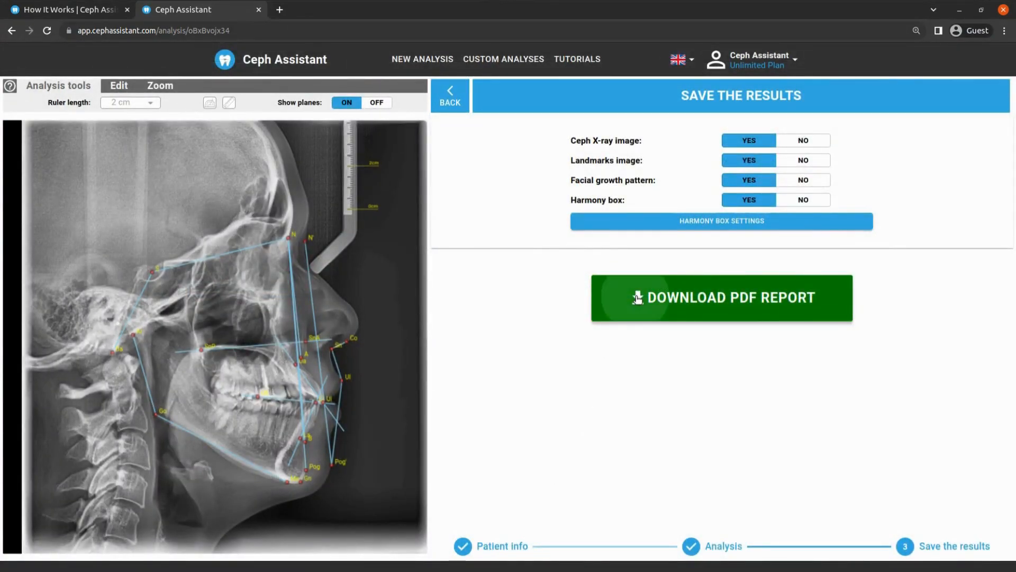
# Step: Download the PDF report, view it, and begin a new analysis
pyautogui.click(721, 298)
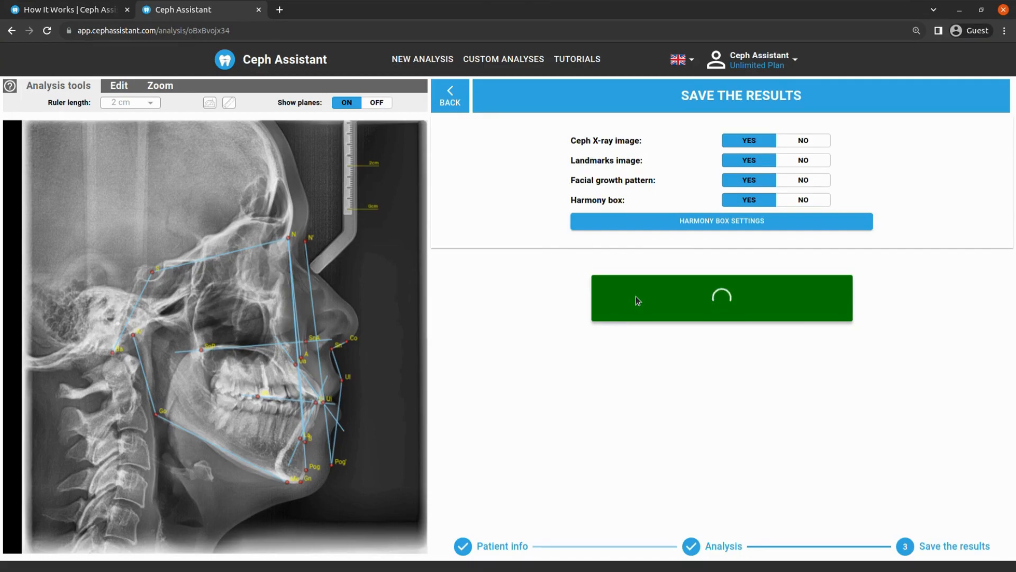
pyautogui.click(721, 298)
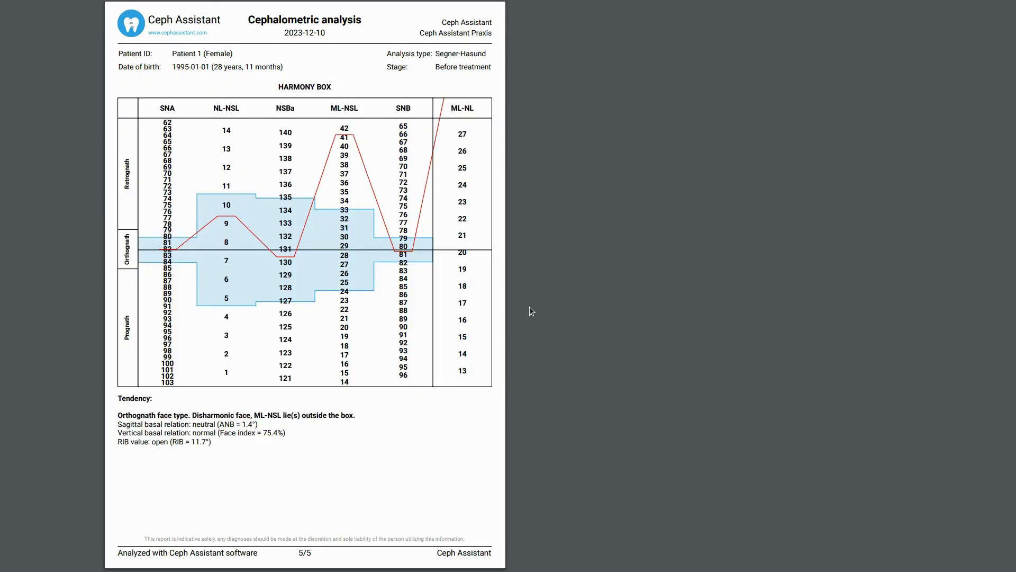
pyautogui.click(735, 297)
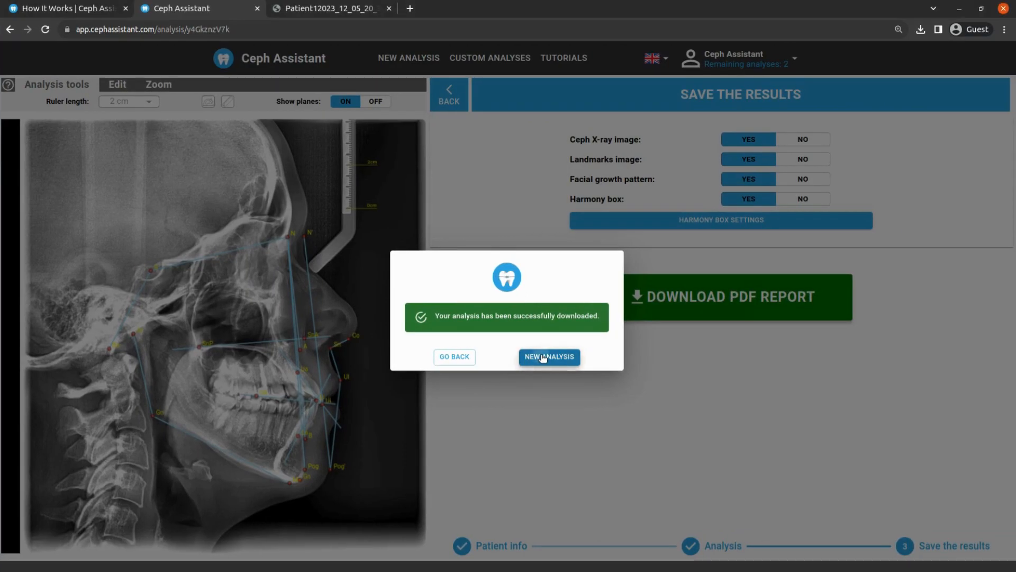
pyautogui.click(549, 356)
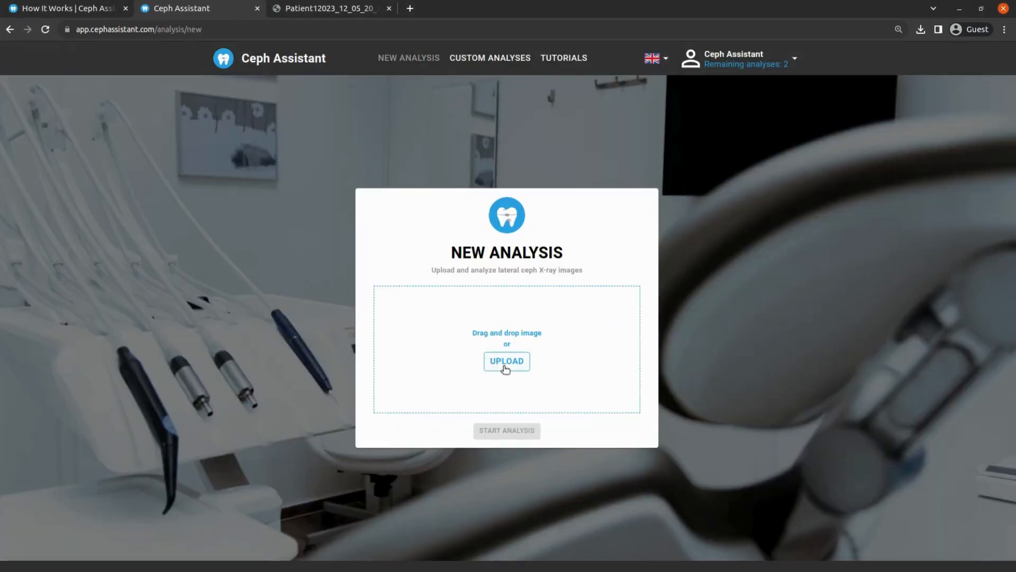